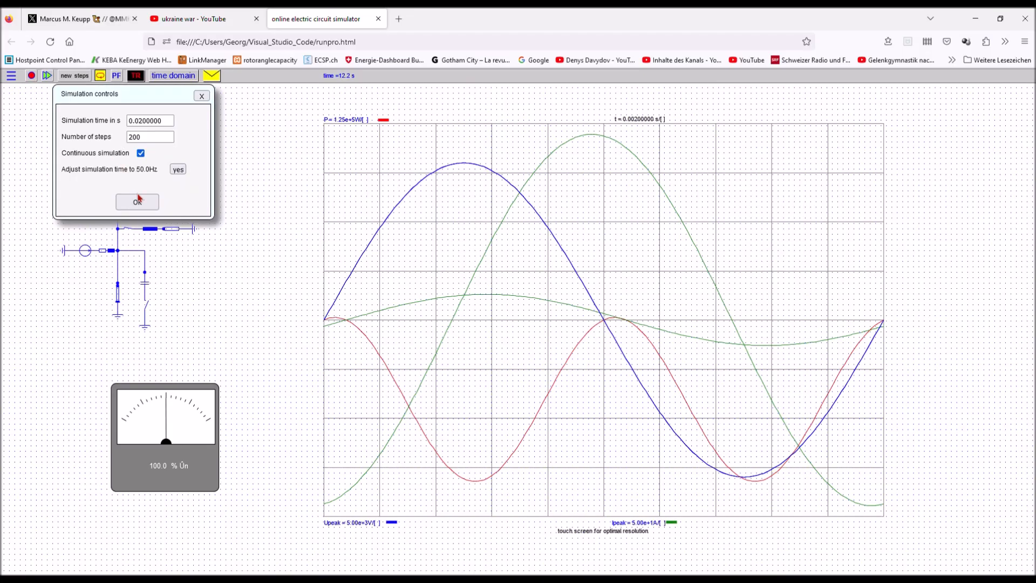
Step: Run the 20 ms time-domain simulation and read the supply's 1.30 MW power peak
left_click(136, 201)
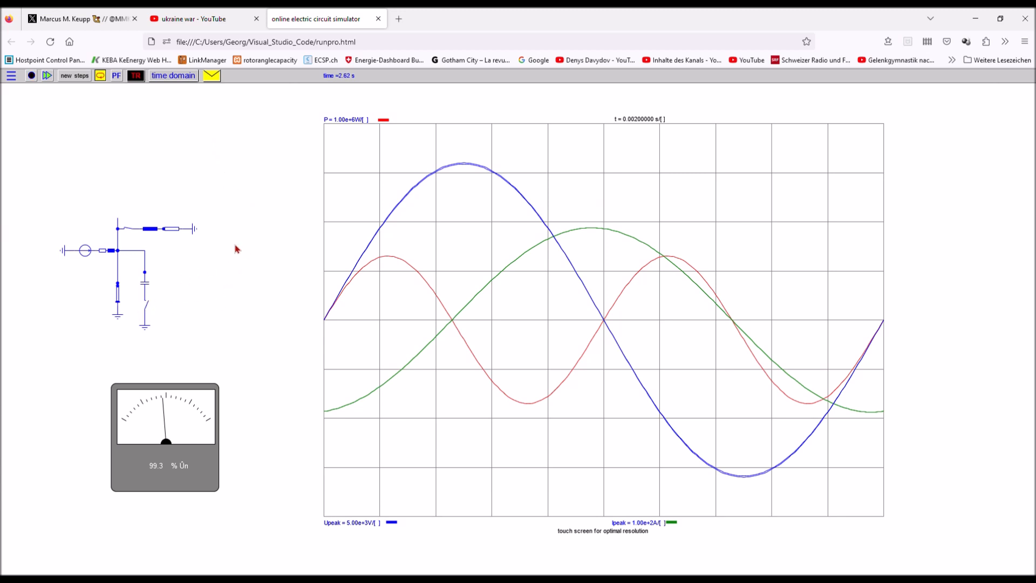
left_click(388, 192)
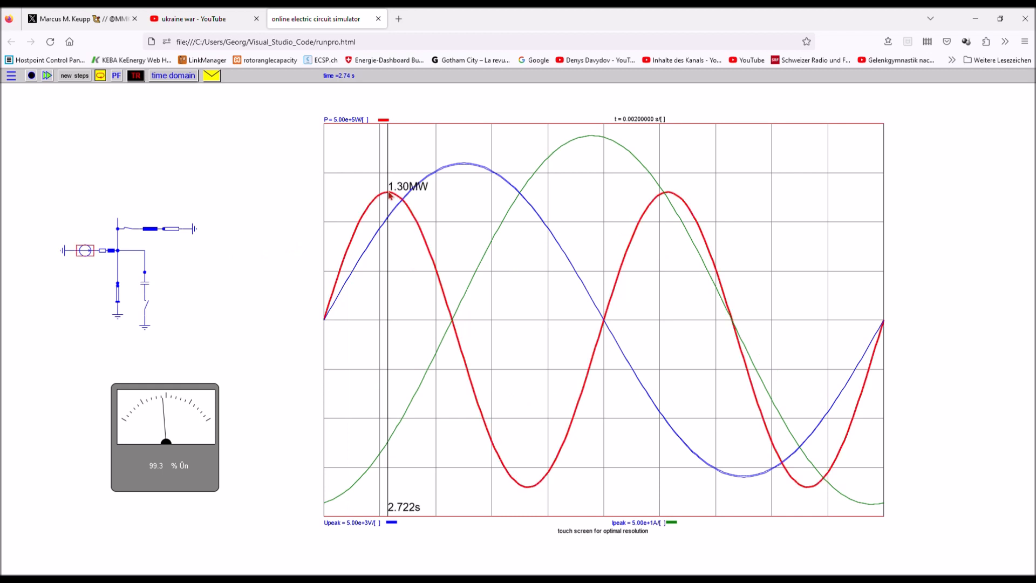
left_click_drag(388, 195, 529, 493)
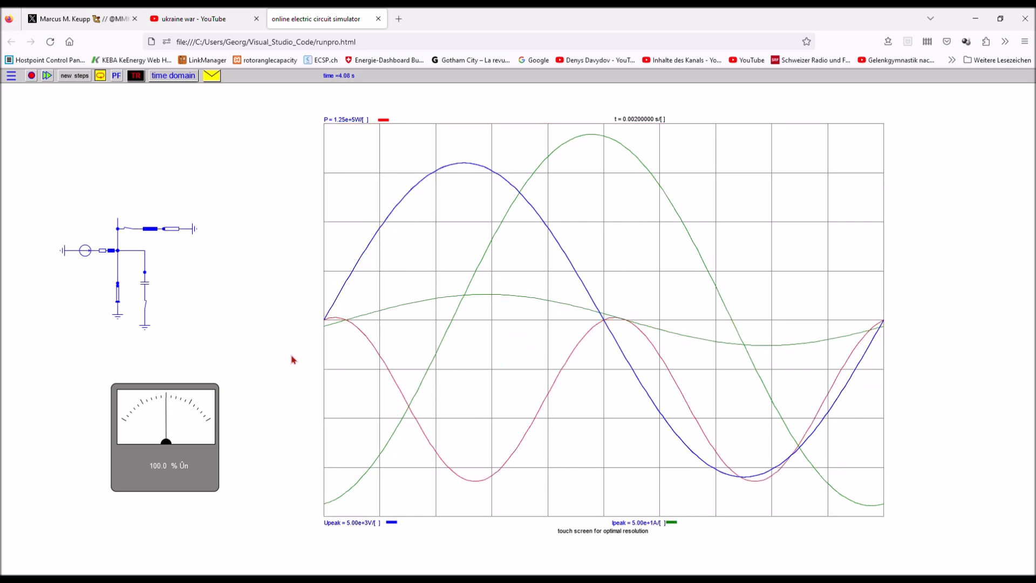
mouse_move(284, 326)
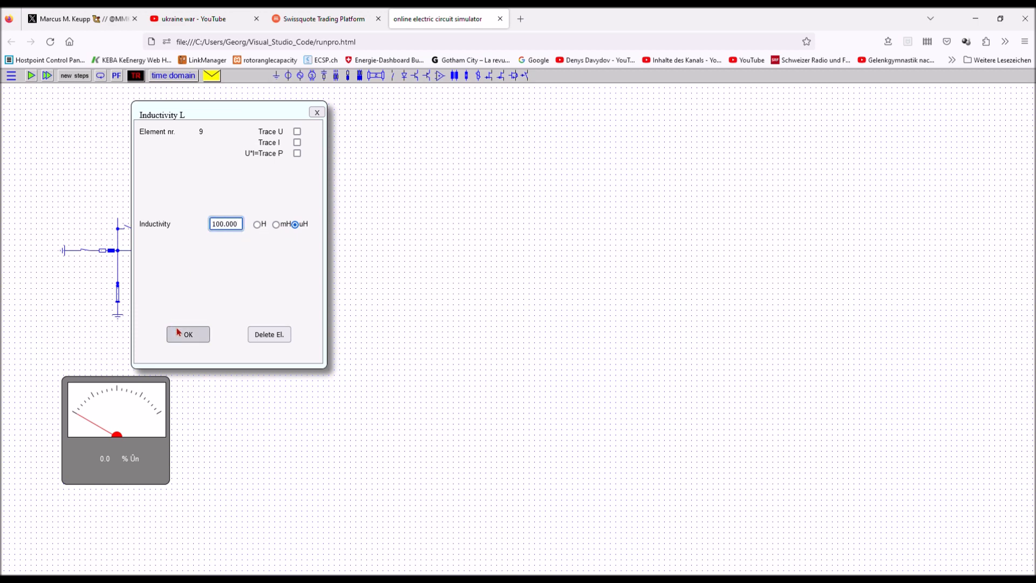
Step: Enable current tracing on the 100 uH inductor, then enter 40 and 20 for the new source branch
left_click(297, 142)
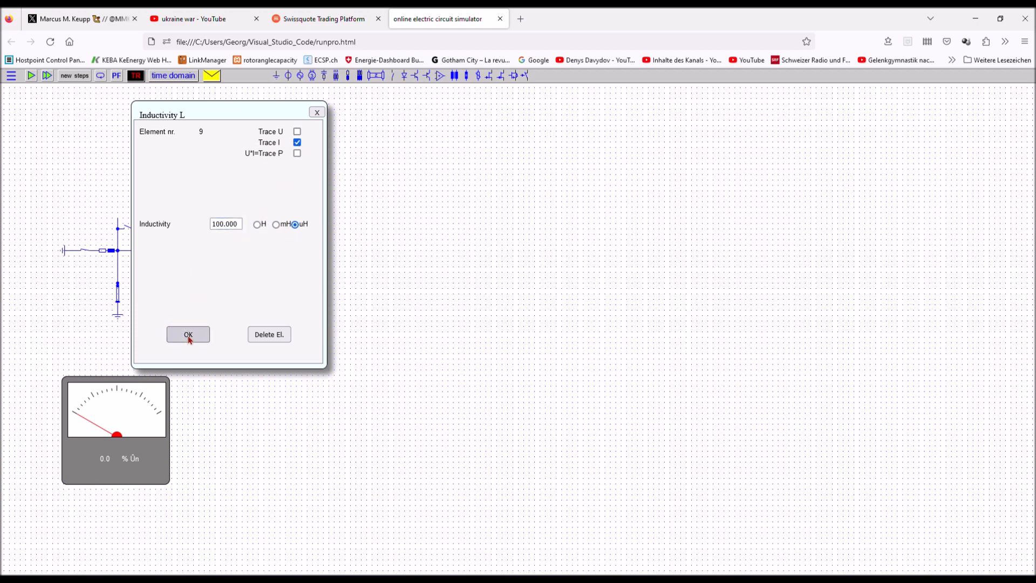
left_click(188, 334)
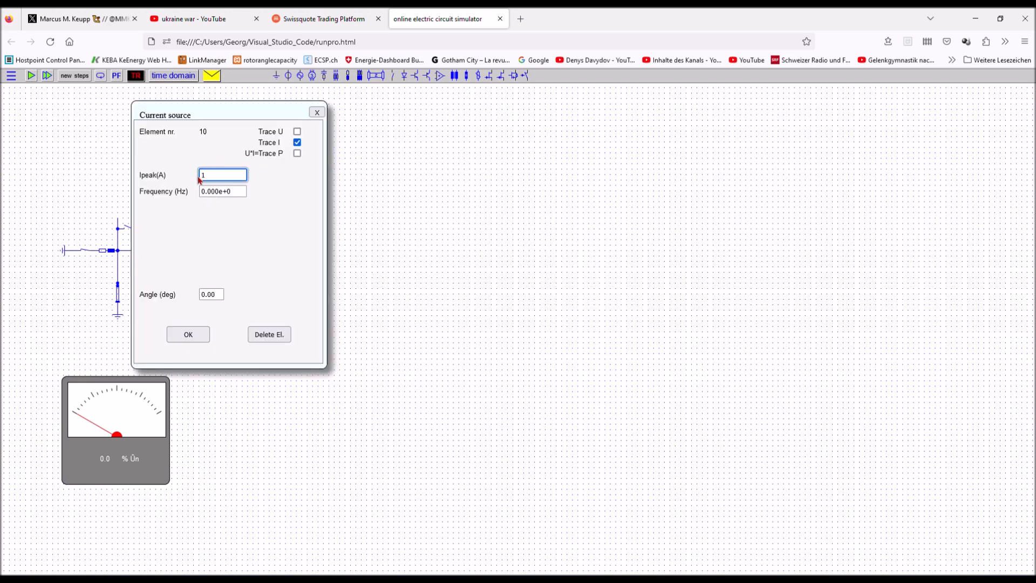
type("40")
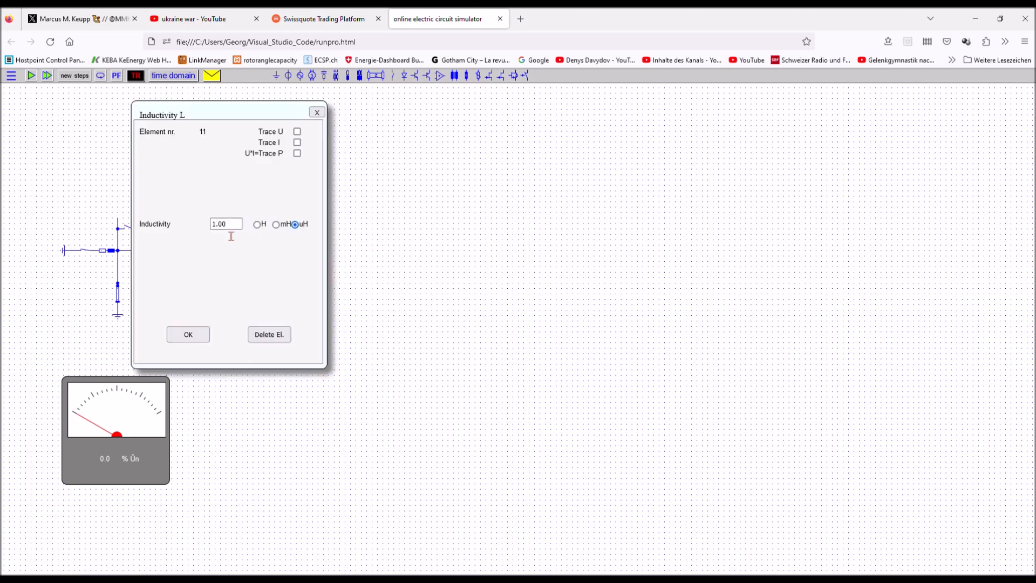
type("20")
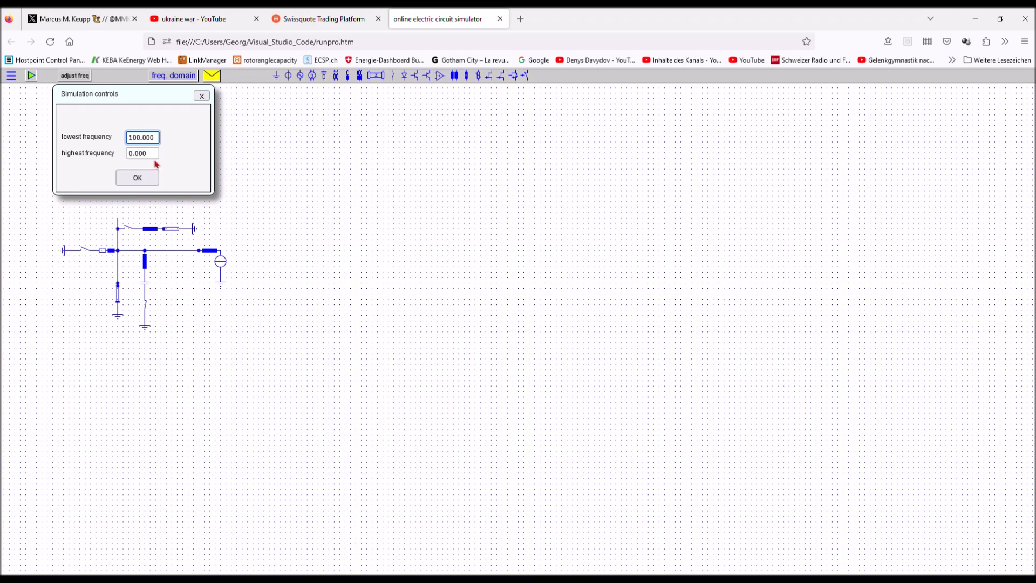
Step: Set the frequency-domain sweep to run from 100 up to 1000
type("10.000")
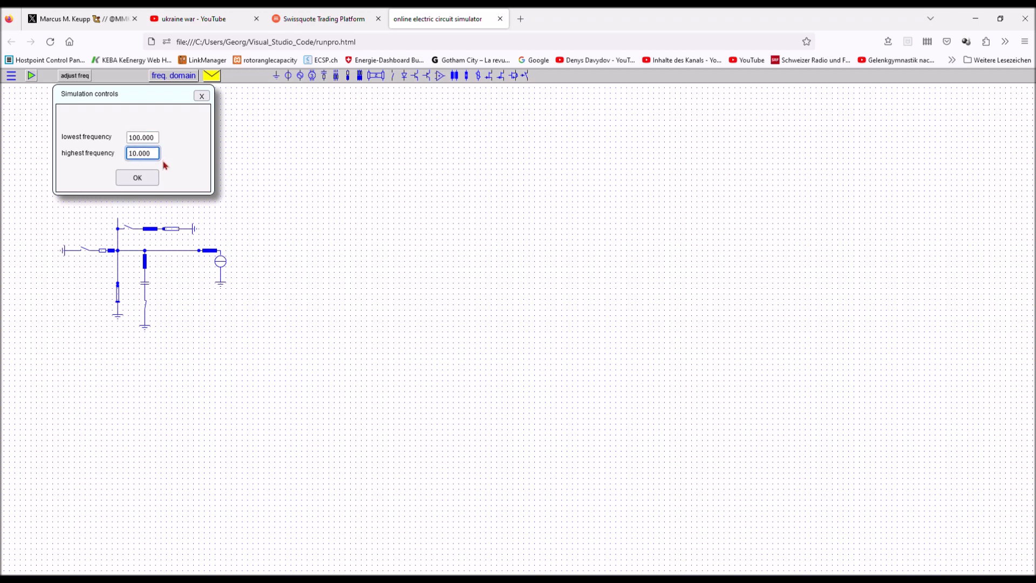
type("1000.000")
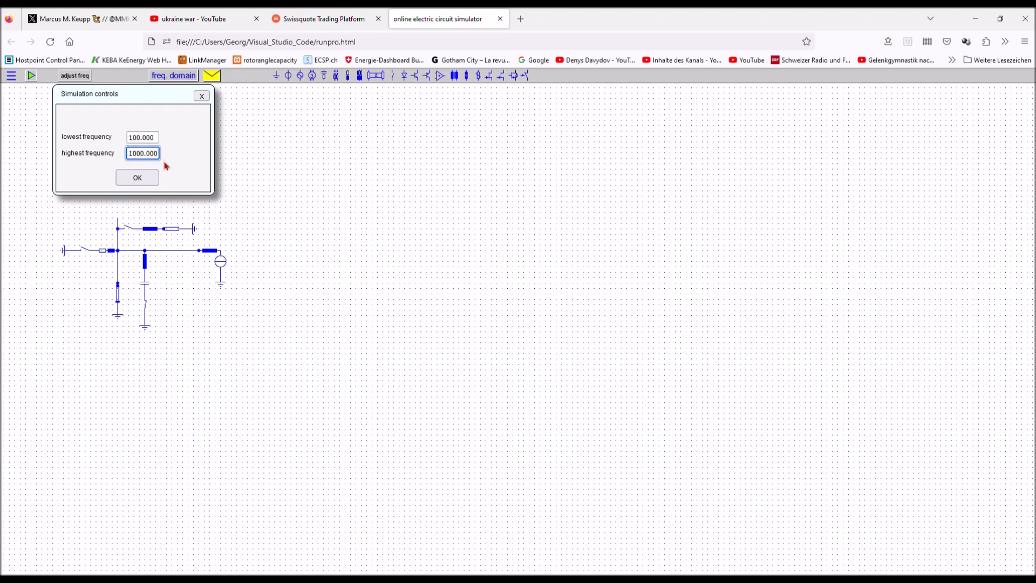
left_click(137, 177)
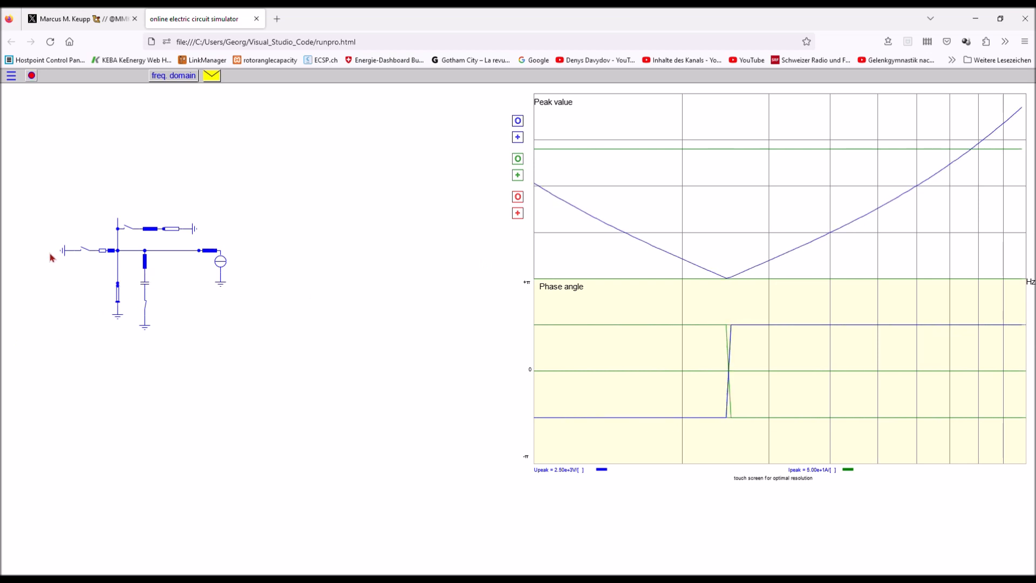
Step: Run the frequency sweep and select the supply to plot its resonance peak and phase jump
left_click(86, 250)
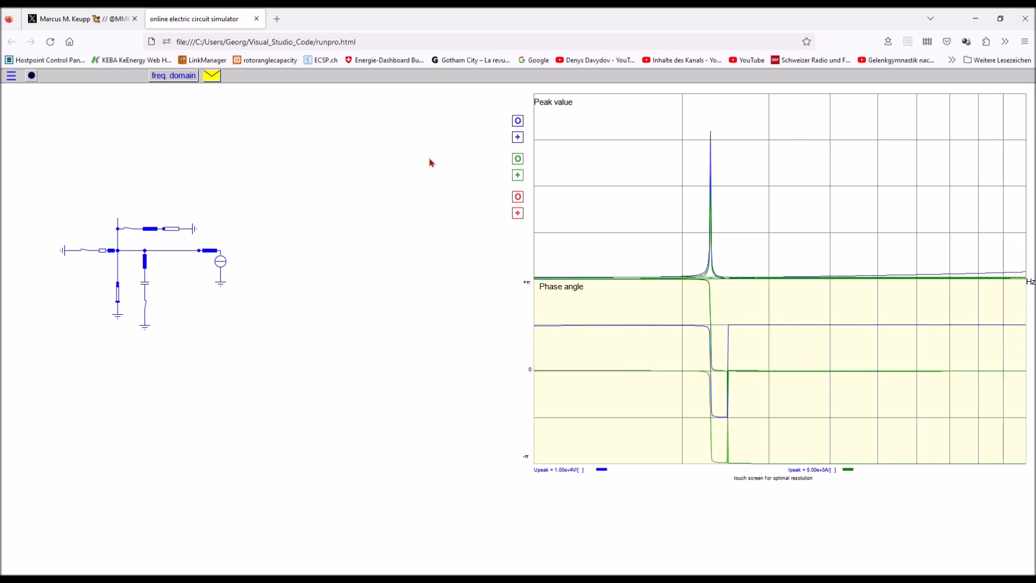
left_click(518, 138)
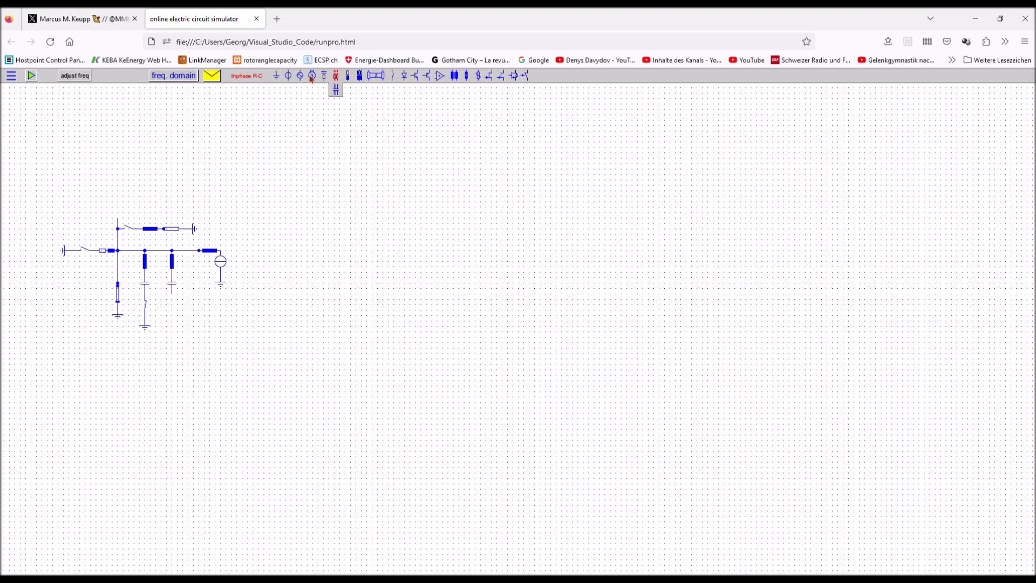
Step: Add a 16 µF capacitor under the second filter inductor, leaving the 36 µF one unchanged
left_click(391, 74)
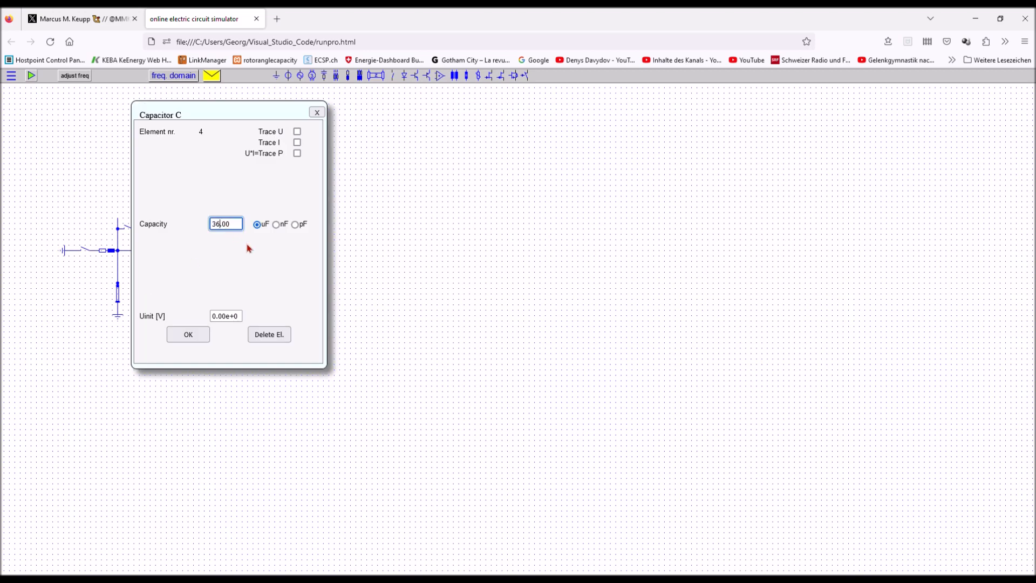
left_click(187, 334)
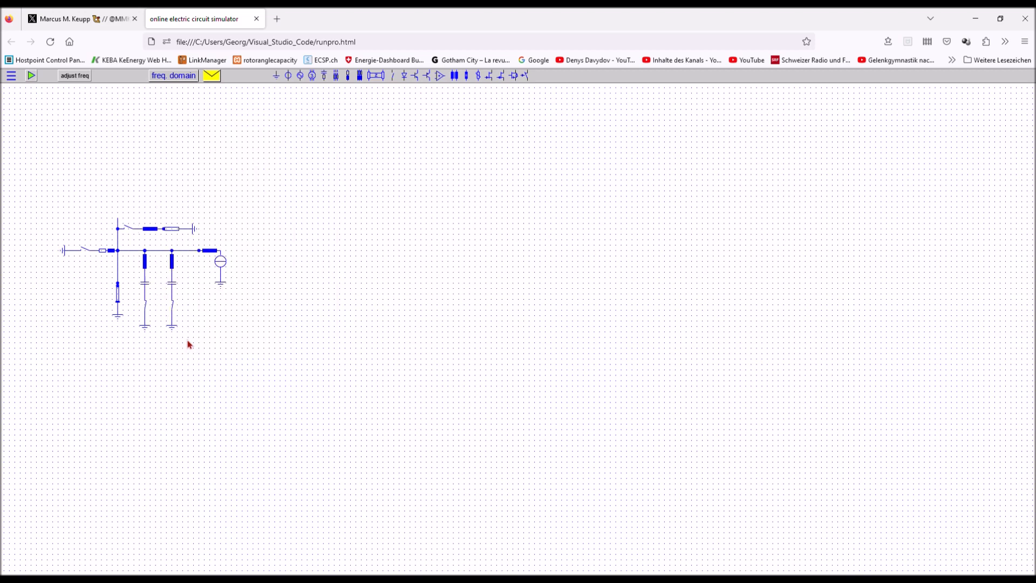
double_click(171, 271)
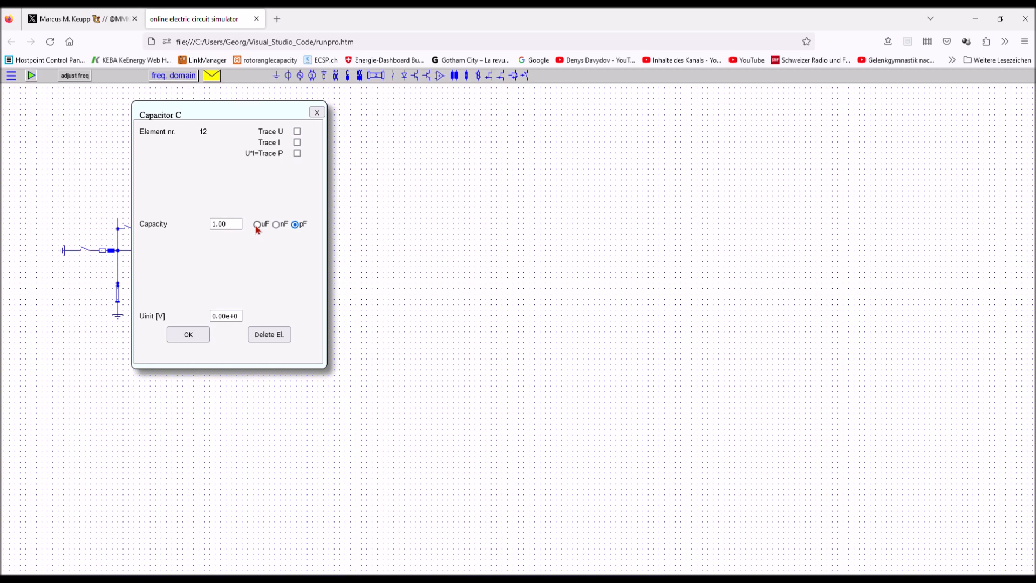
type("16.000")
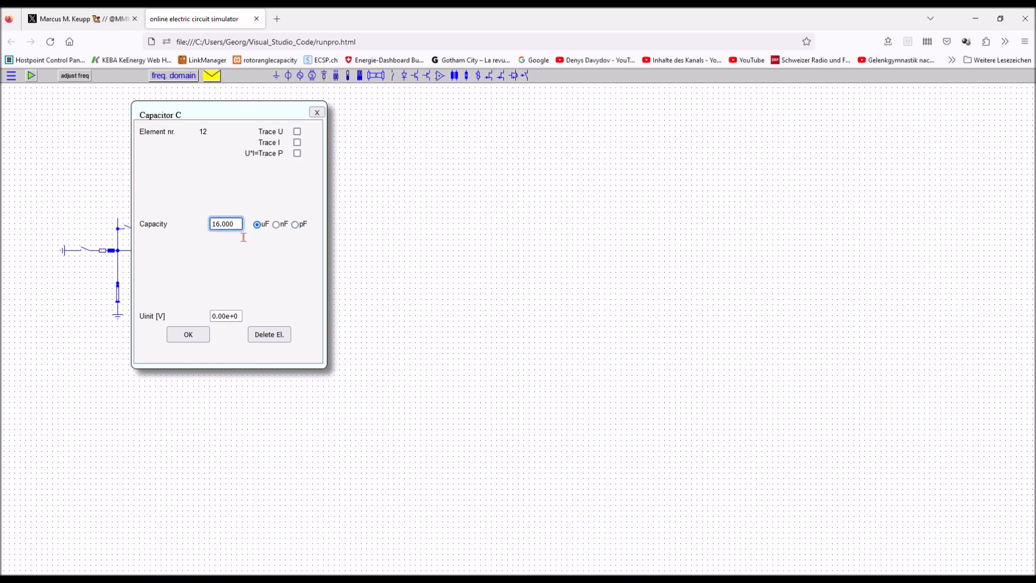
left_click(188, 334)
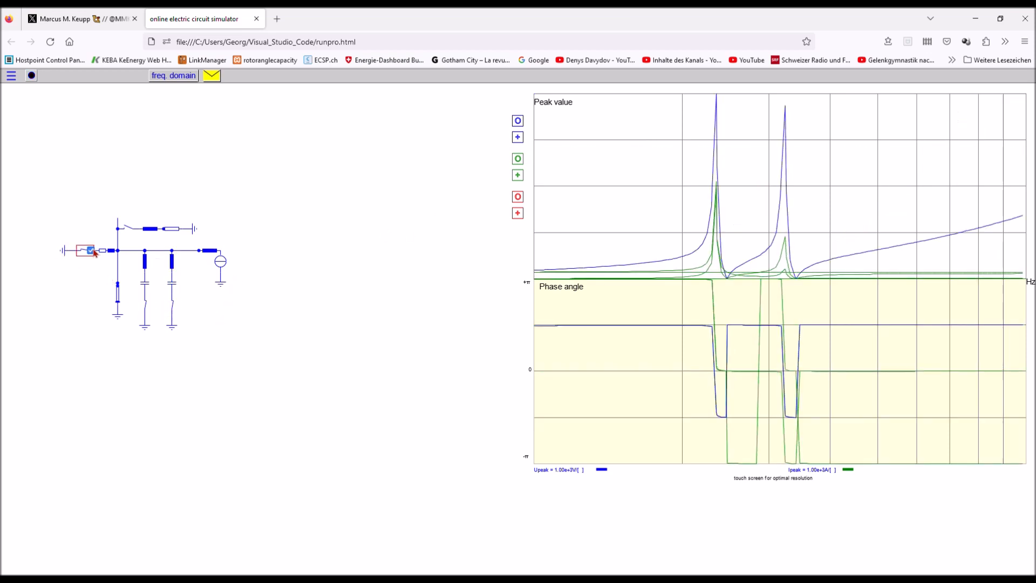
Step: Highlight the supply's sweep trace, read the 193 Hz resonance, and stop the sweep
left_click(518, 137)
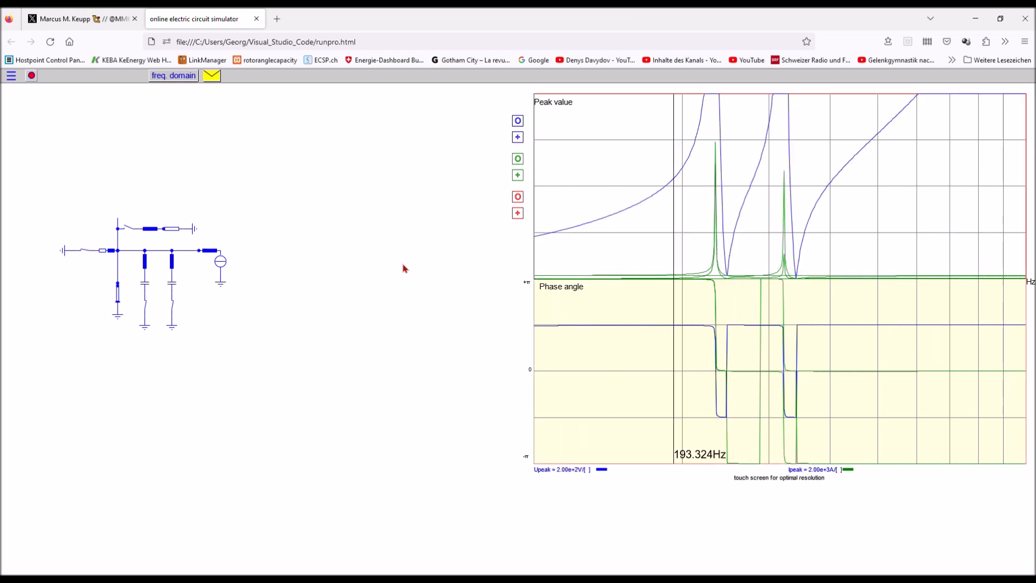
left_click(130, 230)
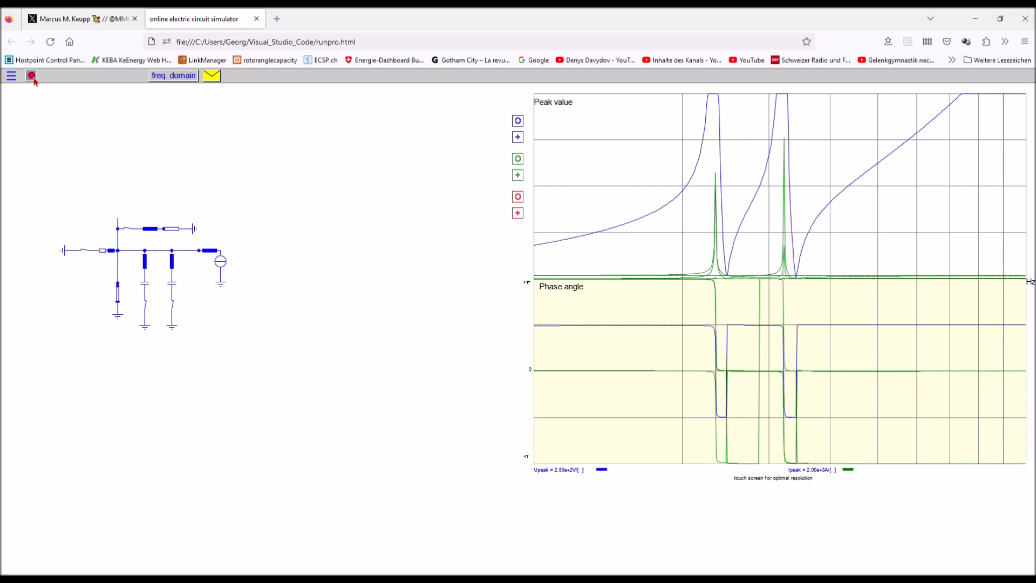
left_click(31, 76)
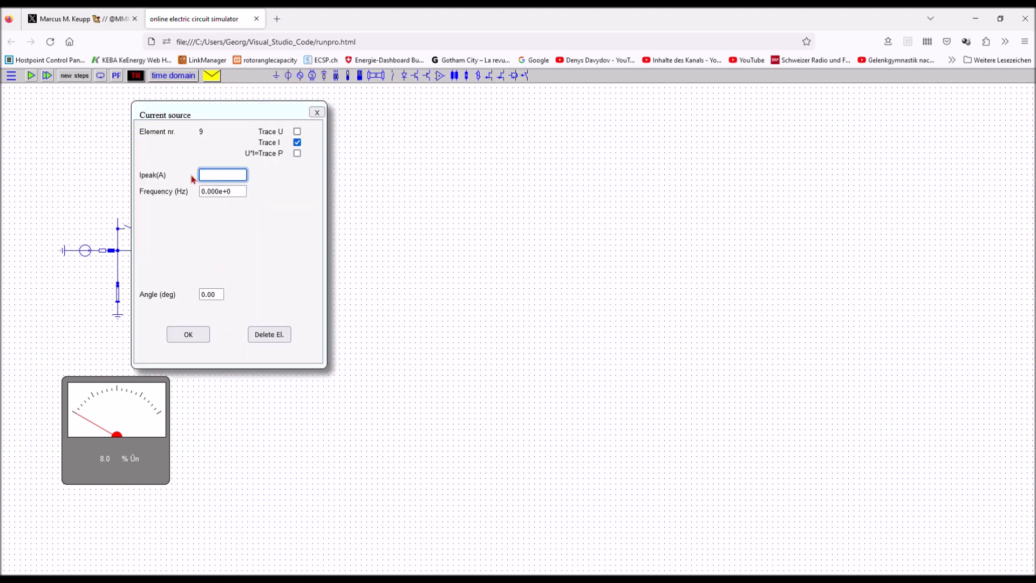
Step: Set the fundamental current source to −1400 A peak at 50 Hz
type("-1400")
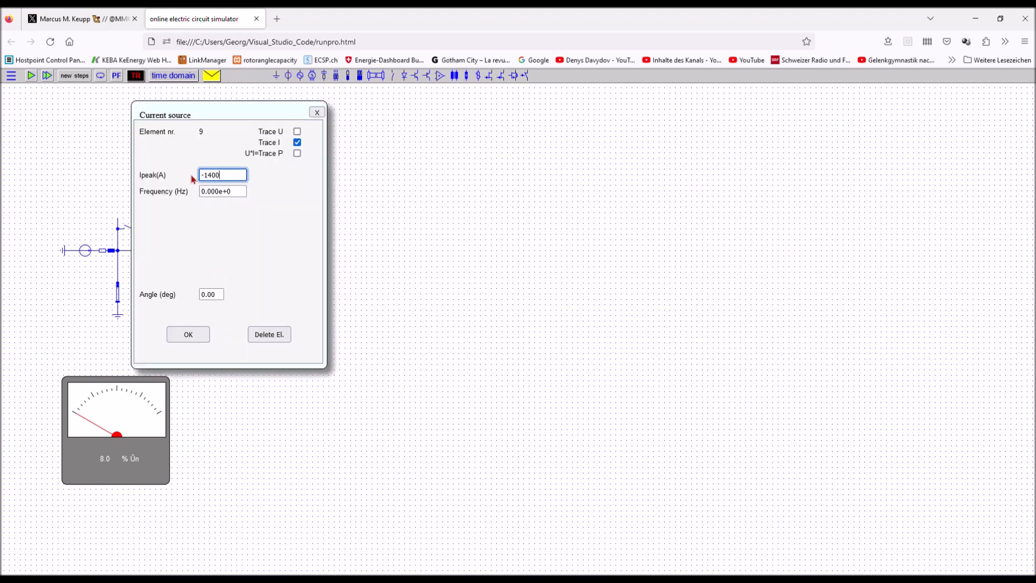
type("50")
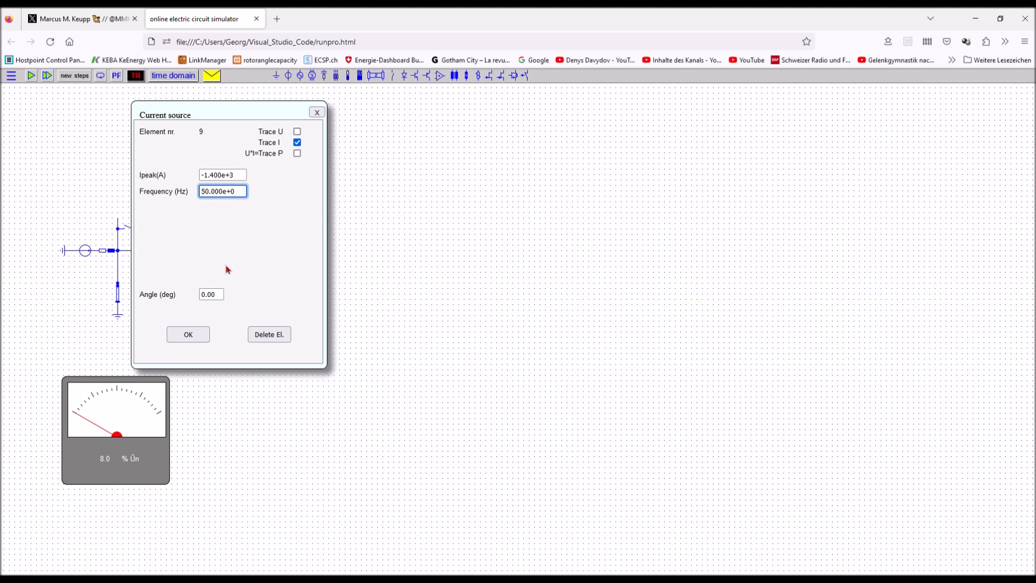
left_click(188, 334)
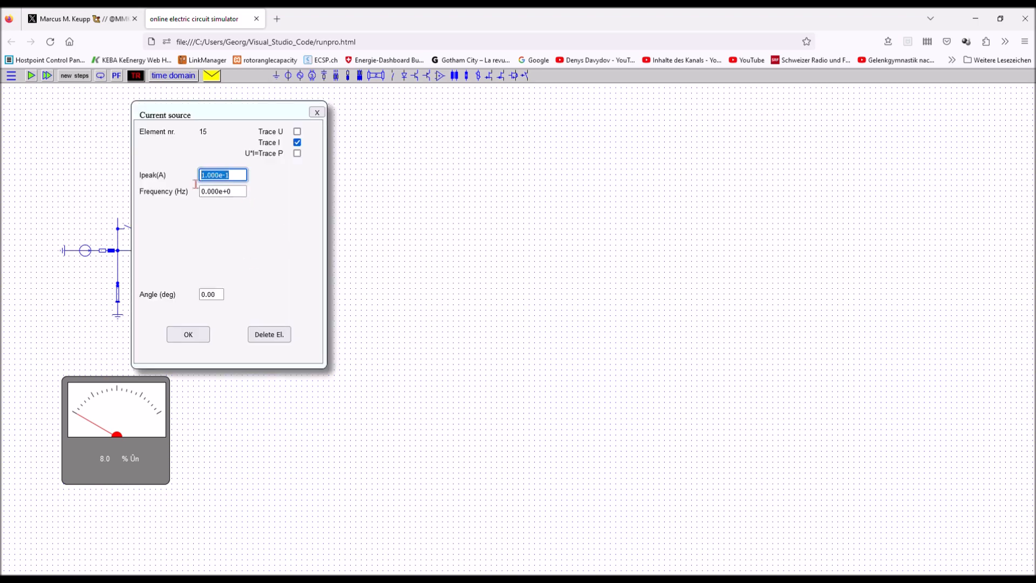
Step: Set the harmonic current sources to 240 A at 250 Hz and 150 A at 350 Hz
type("240")
left_click(223, 191)
type("25")
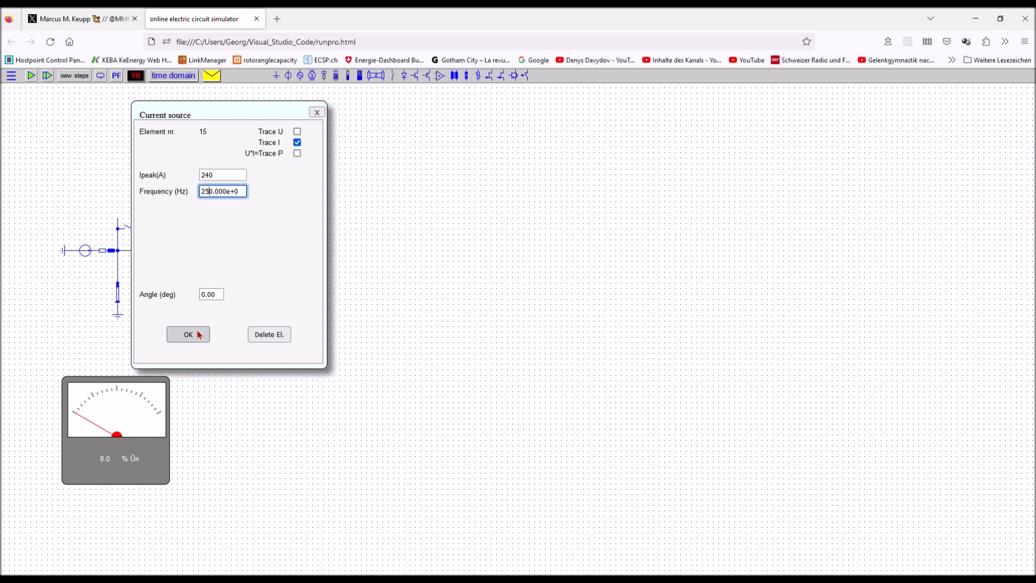
left_click(188, 334)
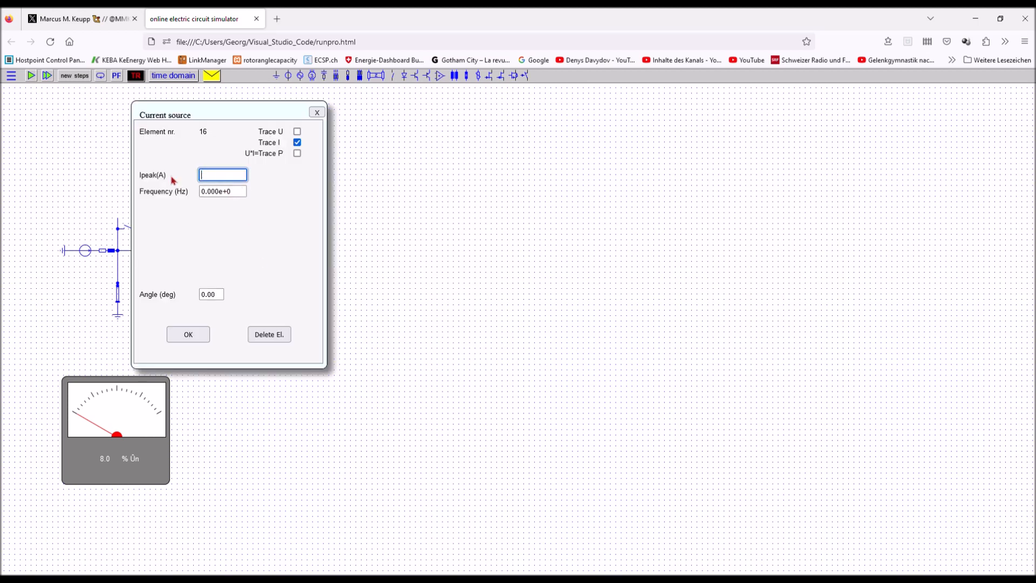
type("150.000")
left_click(223, 191)
type("35")
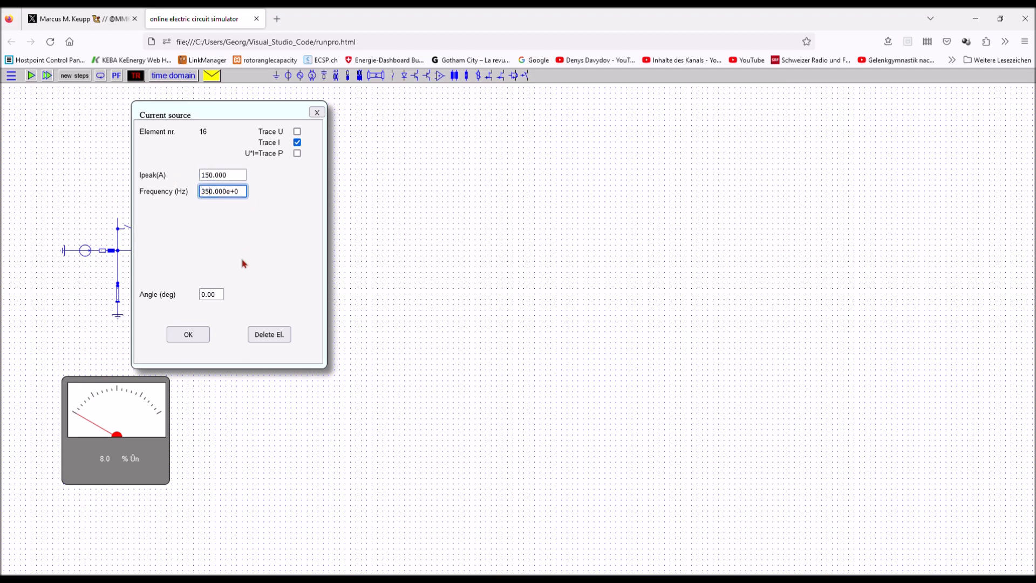
left_click(47, 75)
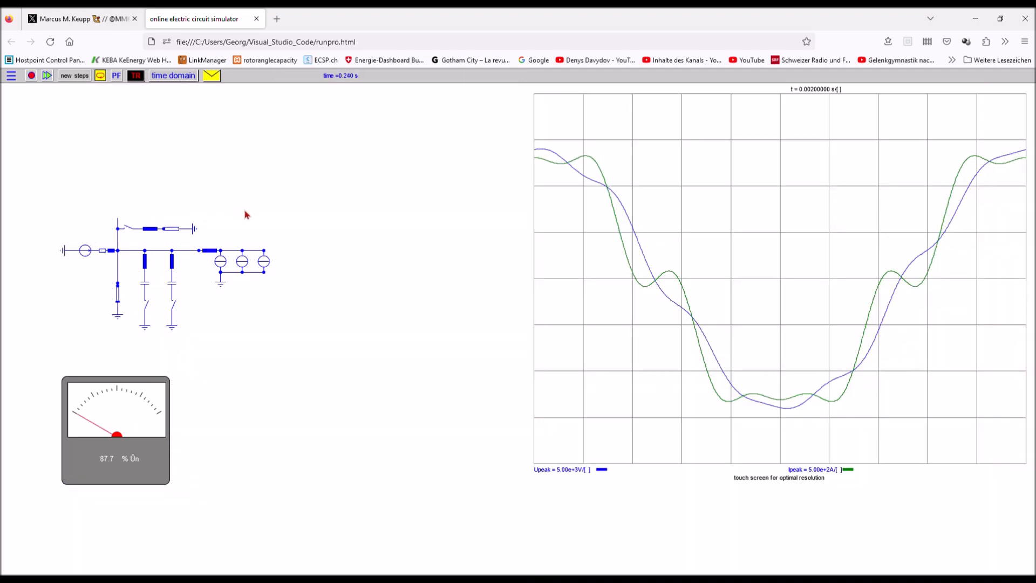